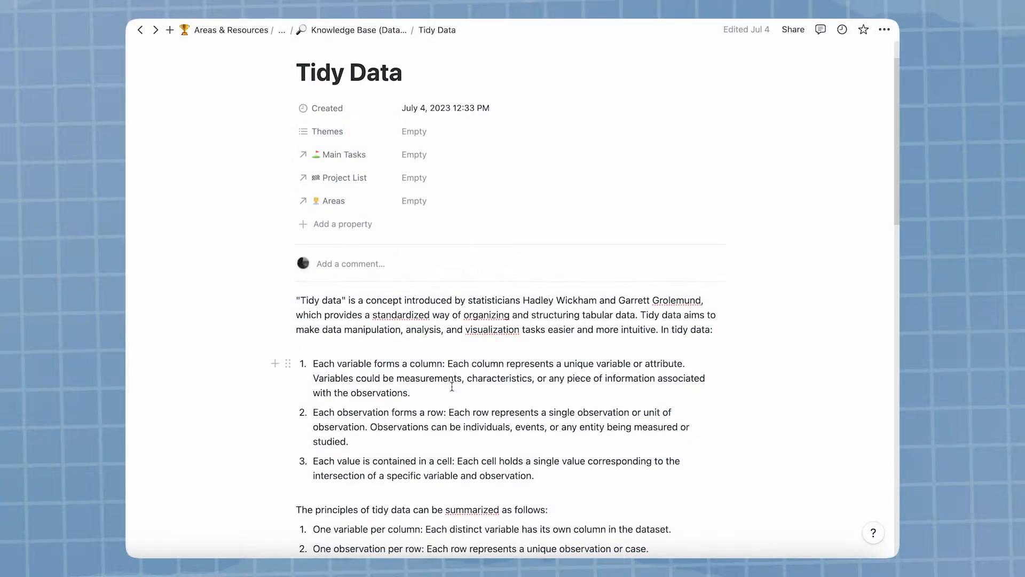
- Scroll through the Tidy Data notes toward the flashcard guide's Main Prompt
{"action": "scroll", "scroll_direction": "down", "scroll_amount": 3}
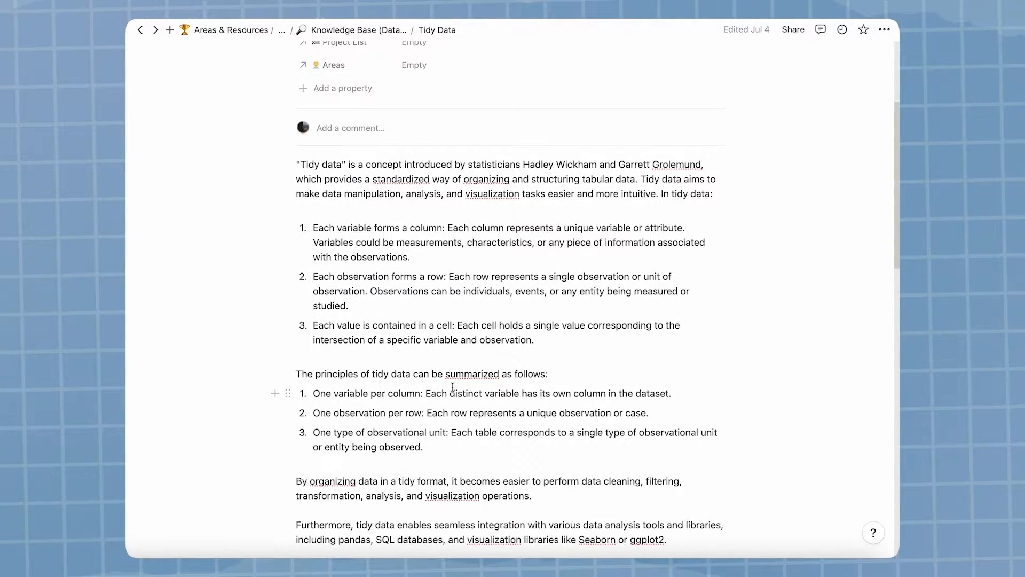
{"action": "scroll", "scroll_direction": "down", "scroll_amount": 3}
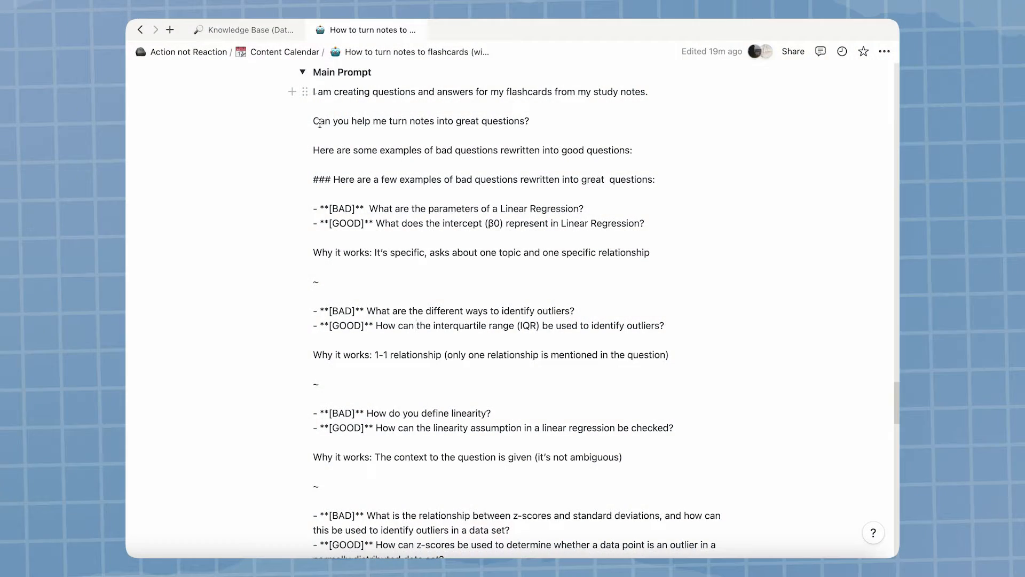
- Scroll the Main Prompt with bad-versus-good examples to copy it into ChatGPT
{"action": "scroll", "scroll_direction": "down", "scroll_amount": 3}
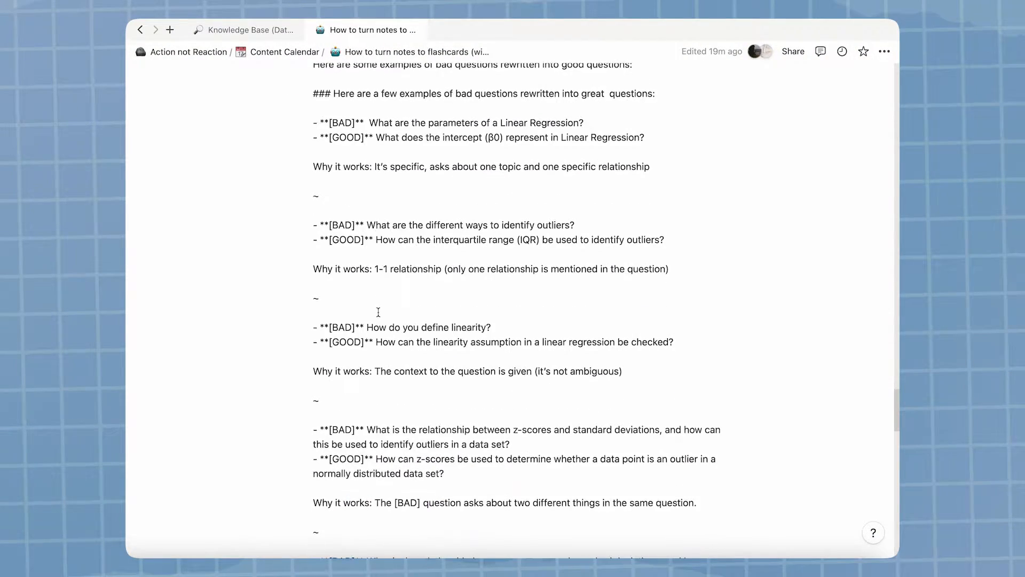
{"action": "scroll", "scroll_direction": "down", "scroll_amount": 3}
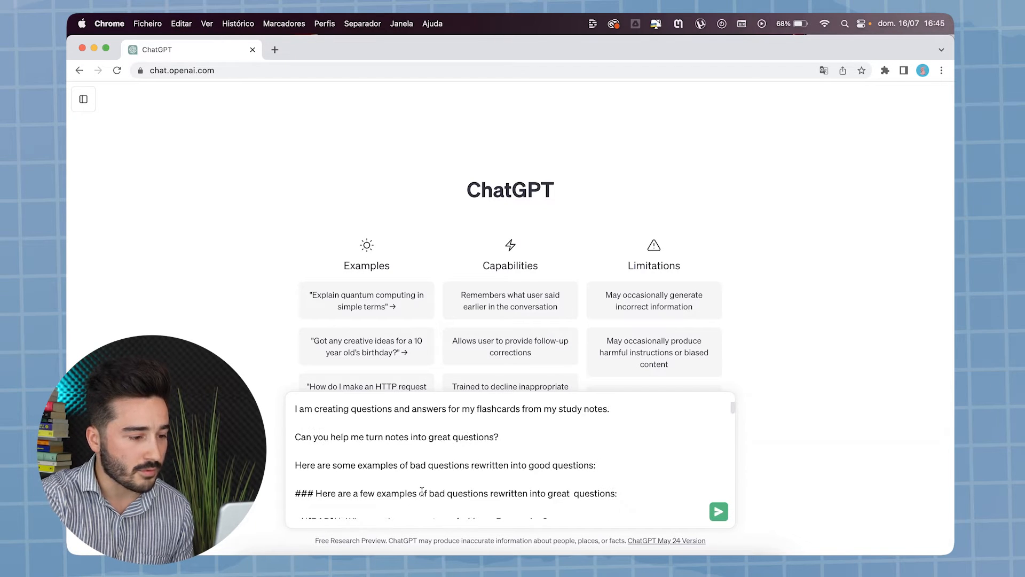
- Set the prompt topic to data science, add the tidy data notes and request 5 Q&As
{"action": "scroll", "scroll_direction": "down", "scroll_amount": 3}
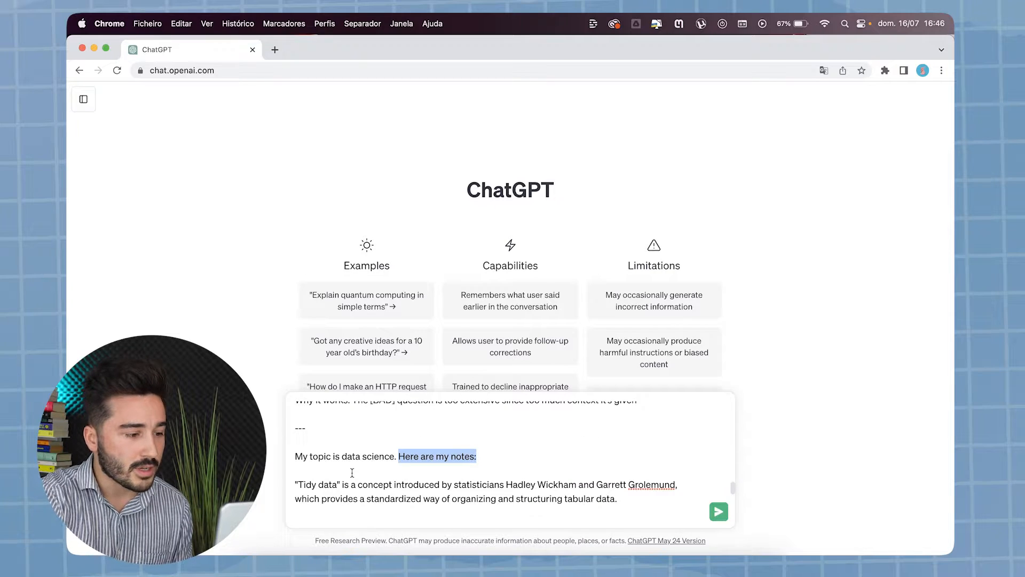
{"action": "double_click", "coordinate": [368, 455]}
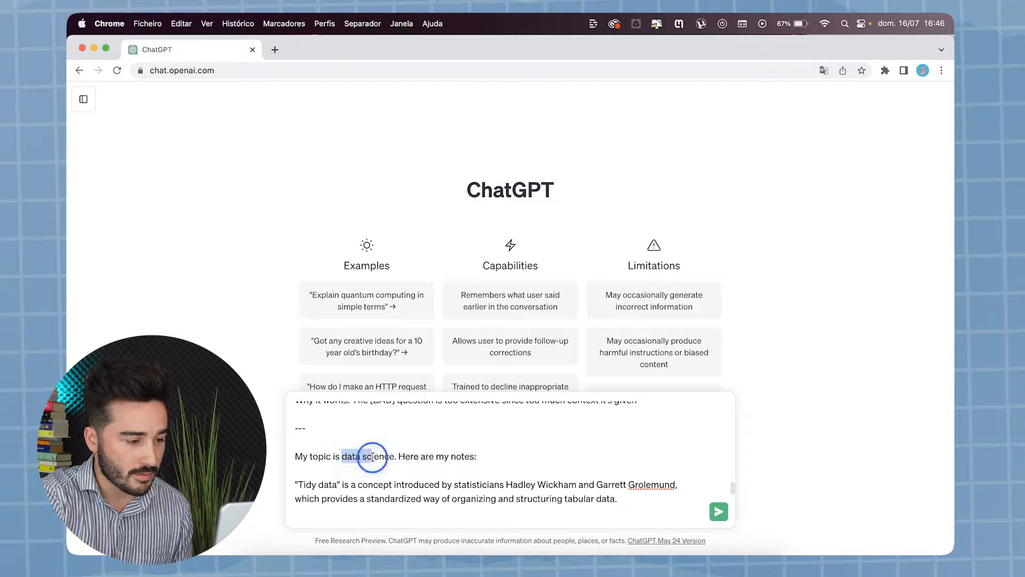
{"action": "double_click", "coordinate": [369, 457]}
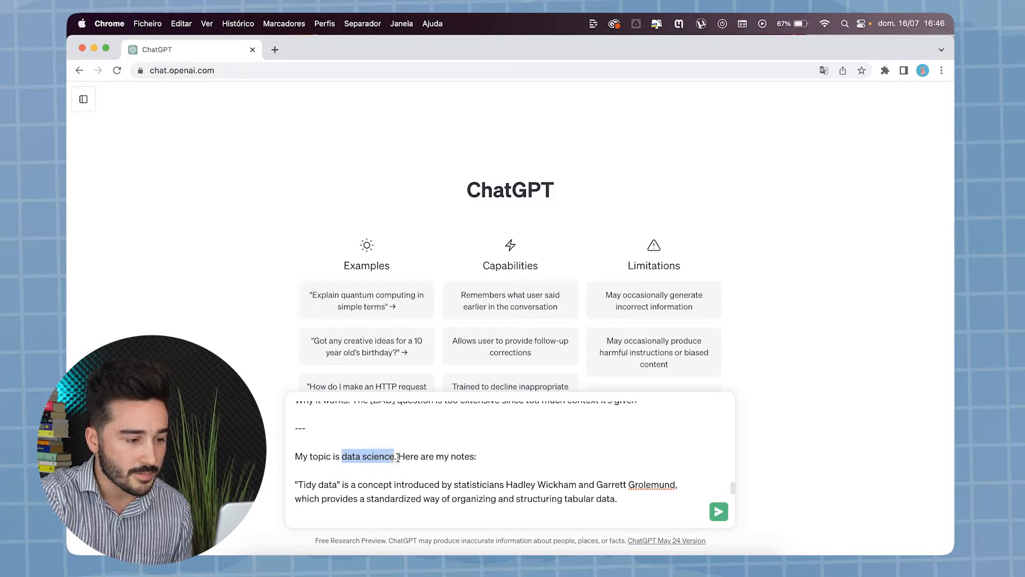
{"action": "scroll", "scroll_direction": "down", "scroll_amount": 3}
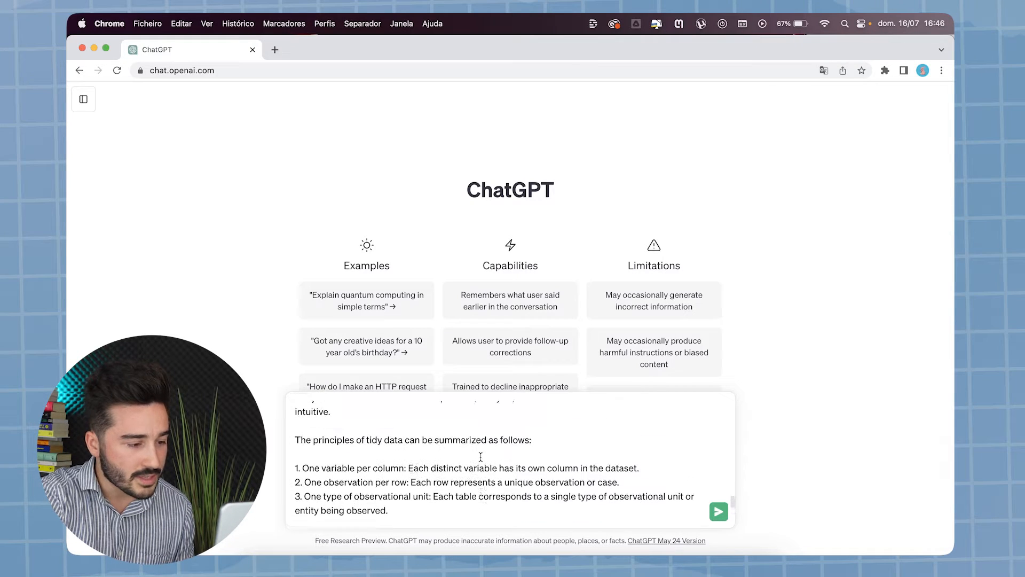
{"action": "scroll", "scroll_direction": "down", "scroll_amount": 3}
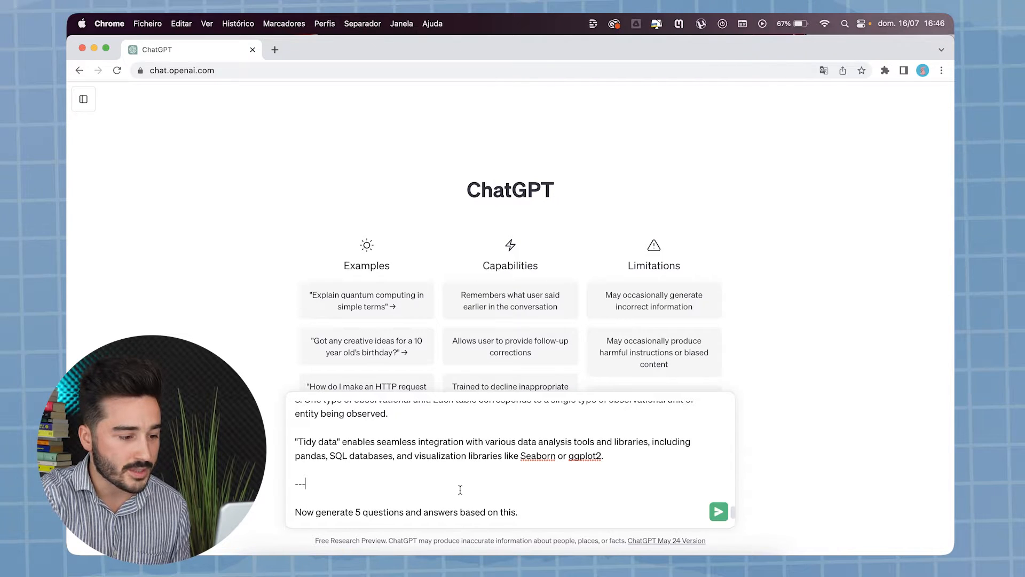
{"action": "mouse_move", "coordinate": [521, 503]}
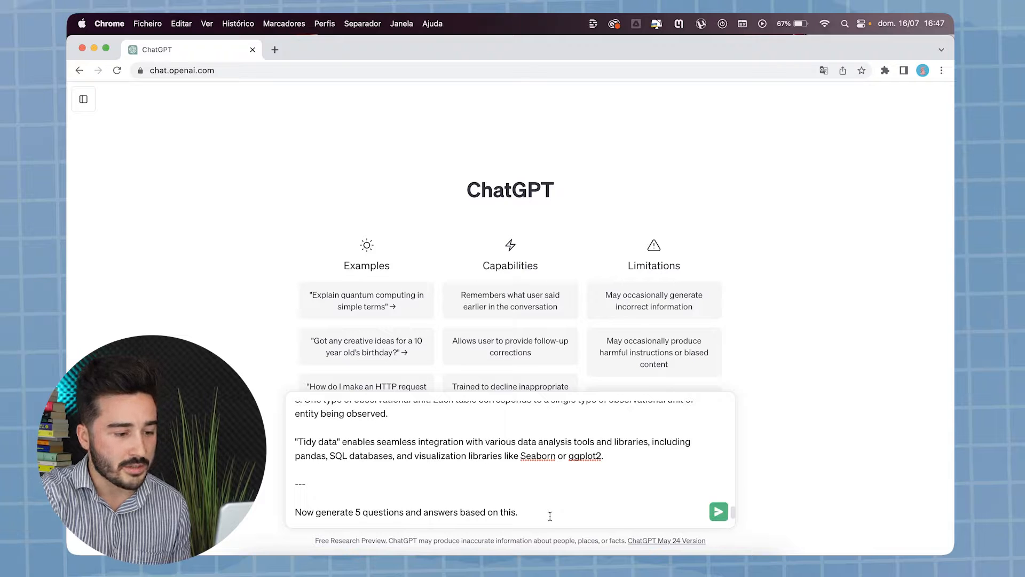
- Send the tidy data prompt and review the five generated questions and answers
{"action": "left_click", "coordinate": [718, 511]}
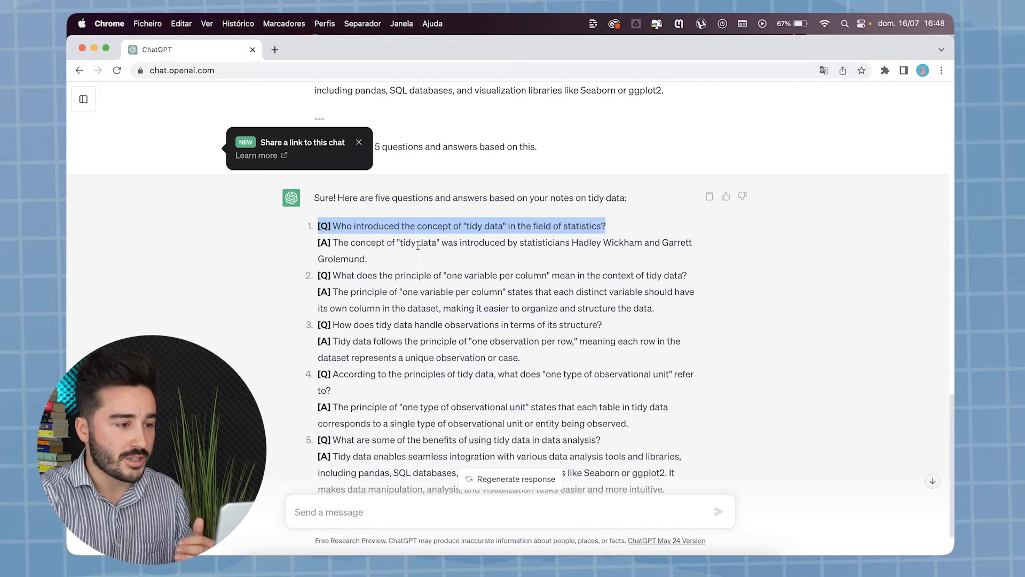
{"action": "scroll", "scroll_direction": "up", "scroll_amount": 3}
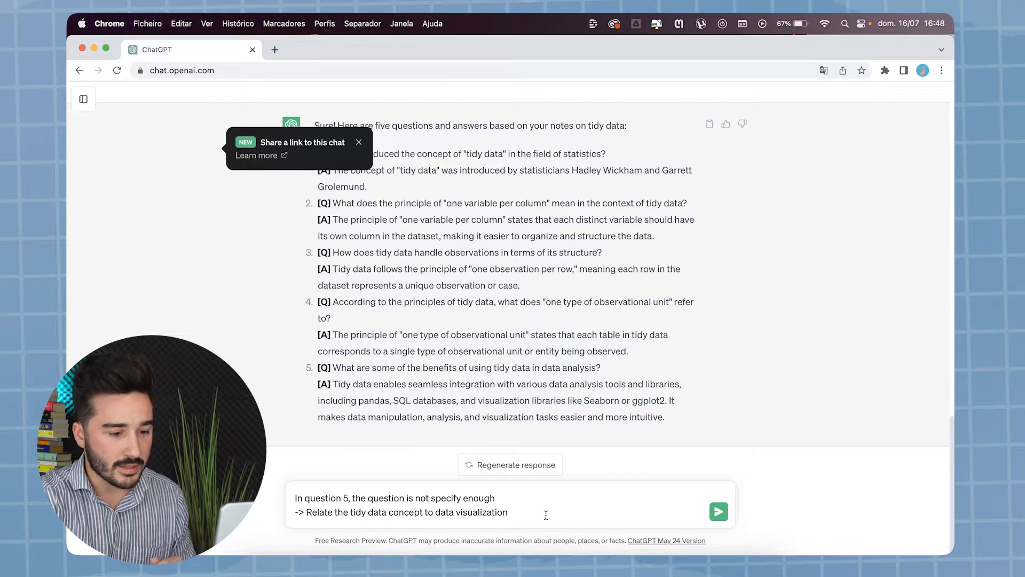
- Send feedback asking question 5 to relate tidy data to data visualization
{"action": "left_click", "coordinate": [718, 512]}
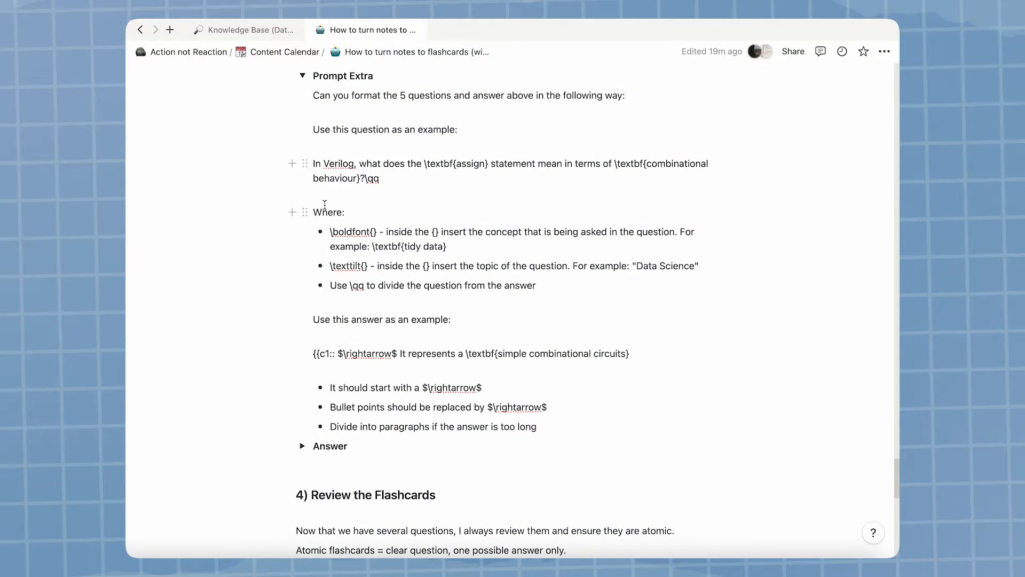
- Scroll to the Prompt Extra formatting instructions in Notion
{"action": "scroll", "scroll_direction": "up", "scroll_amount": 3}
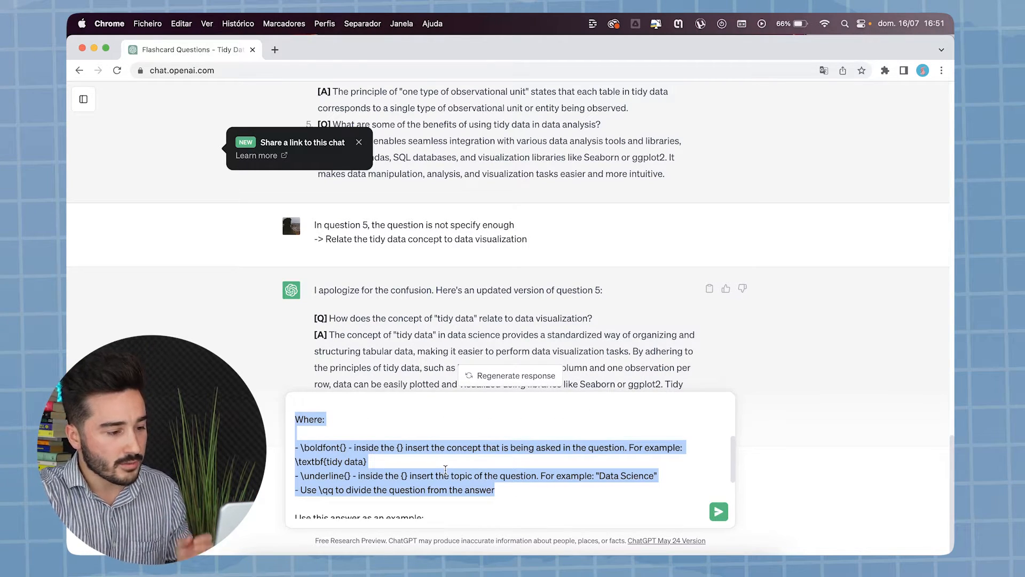
- Send the Prompt Extra formatting request and scroll through the reformatted five Q&As
{"action": "scroll", "scroll_direction": "down", "scroll_amount": 3}
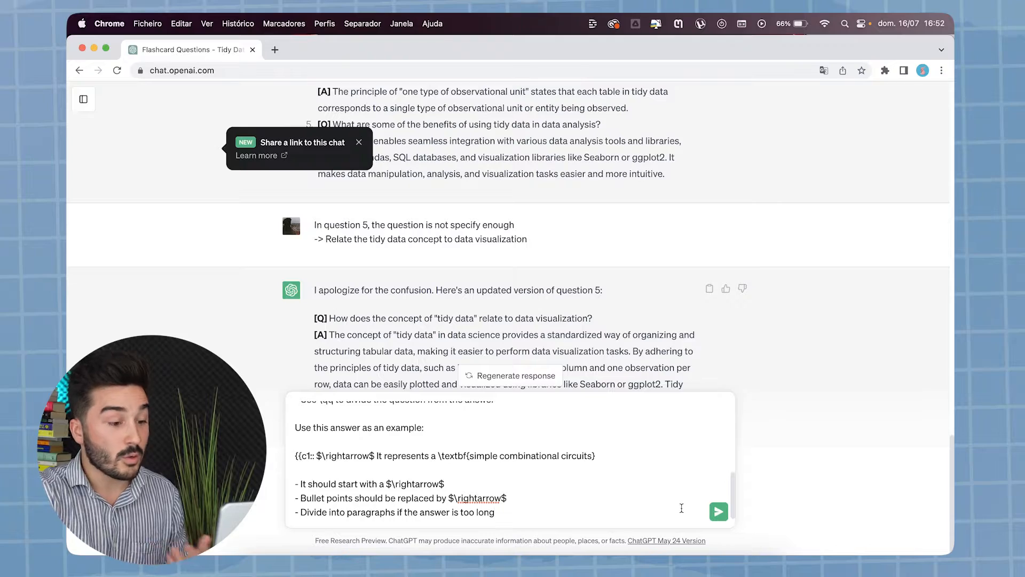
{"action": "left_click", "coordinate": [718, 511]}
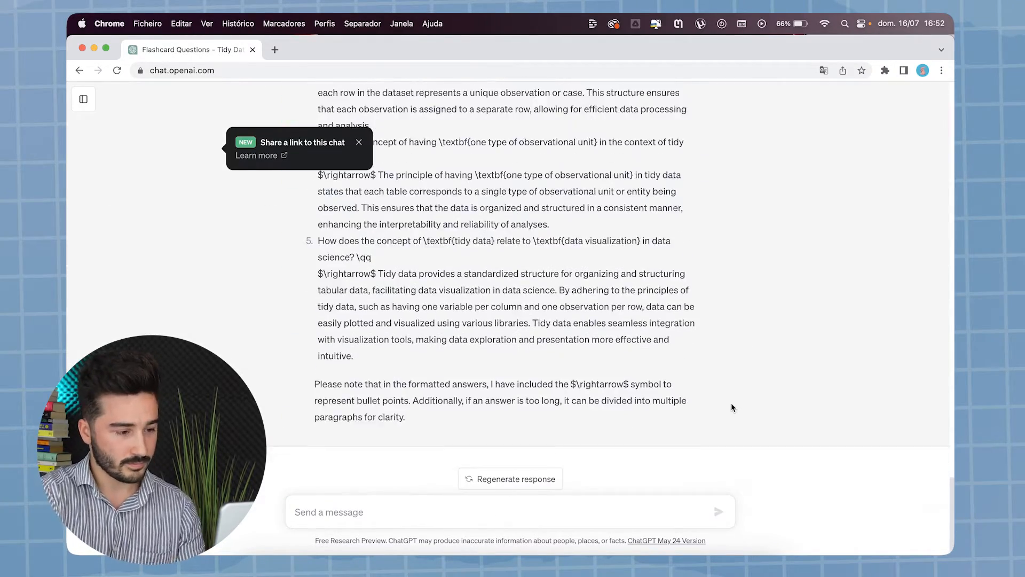
{"action": "scroll", "scroll_direction": "up", "scroll_amount": 3}
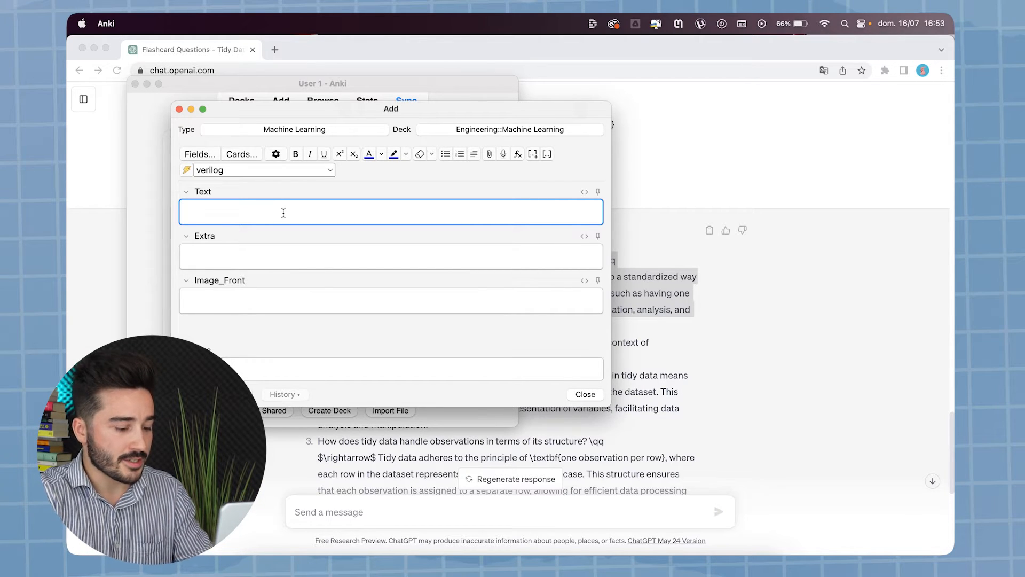
- Paste the first tidy data Q&A into the cloze Text field and view its Back Preview
{"action": "left_click", "coordinate": [584, 394]}
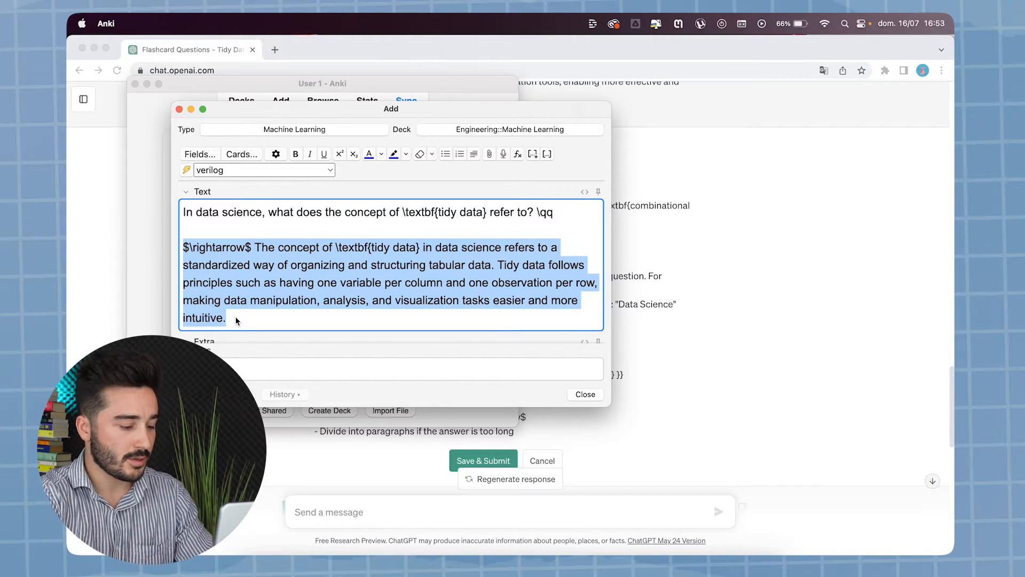
{"action": "left_click", "coordinate": [241, 154]}
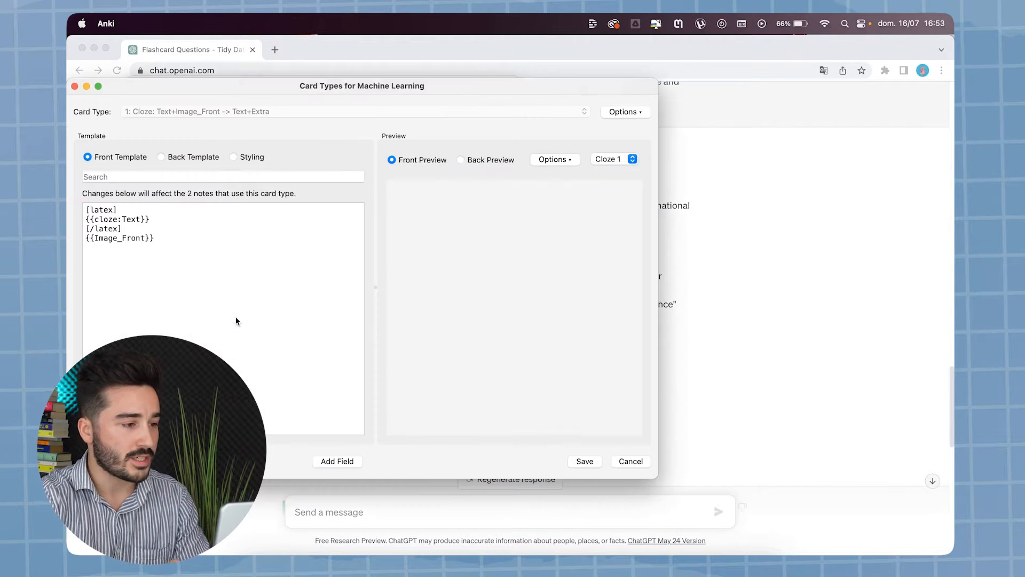
{"action": "left_click", "coordinate": [462, 160]}
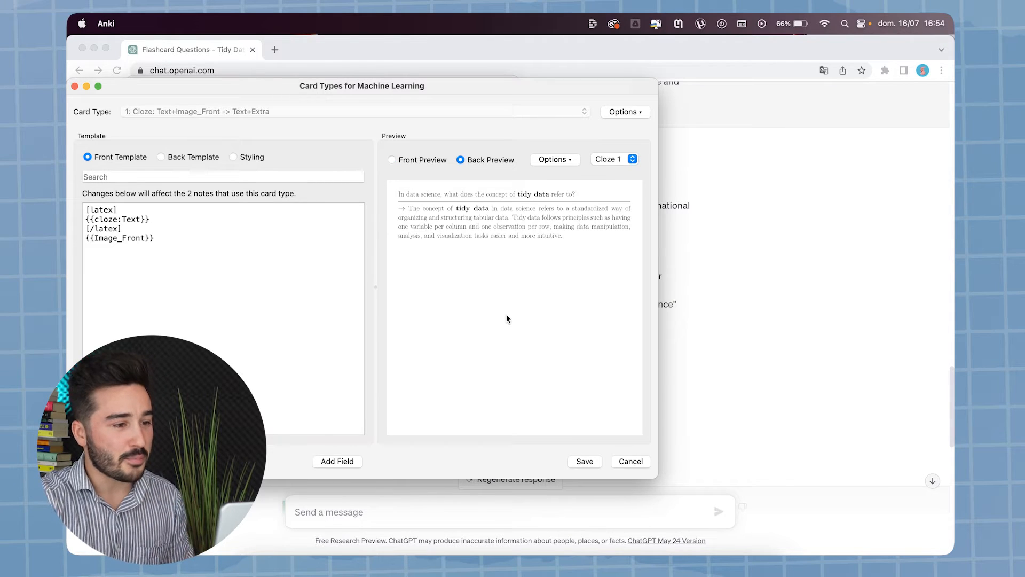